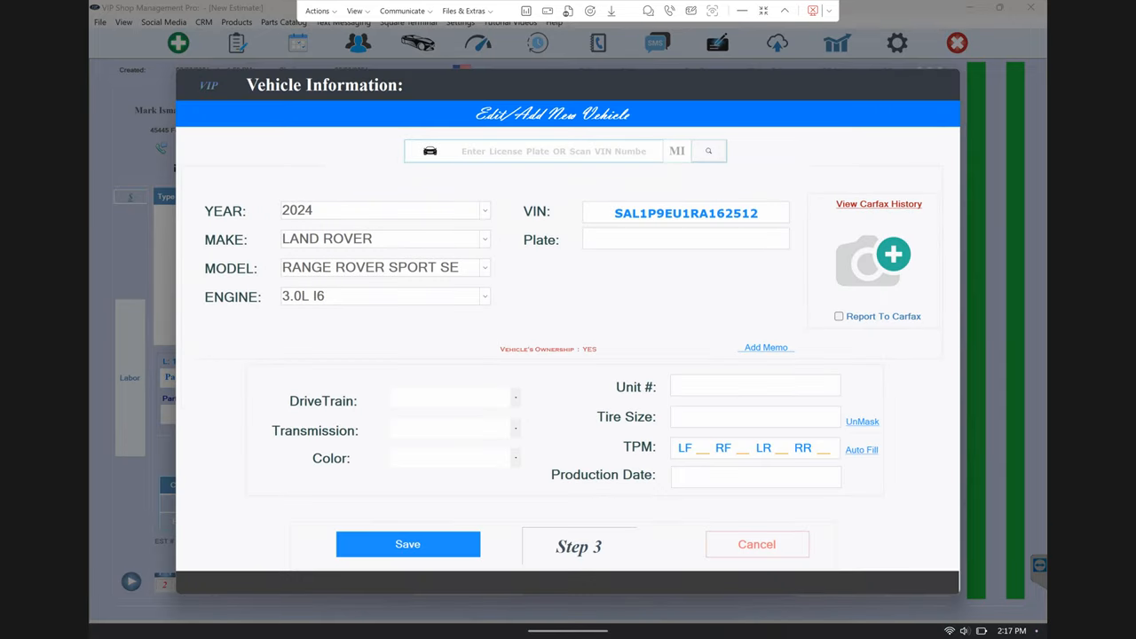
# Bring up the empty photo attachment screen for the 2024 Land Rover record.
pyautogui.click(550, 151)
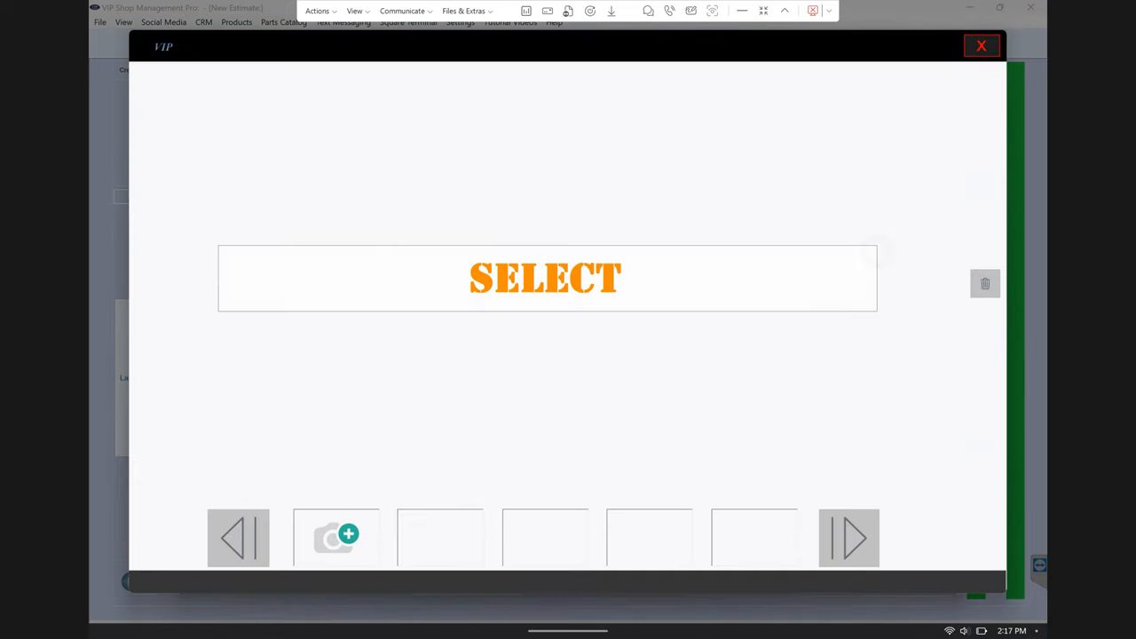
pyautogui.click(335, 536)
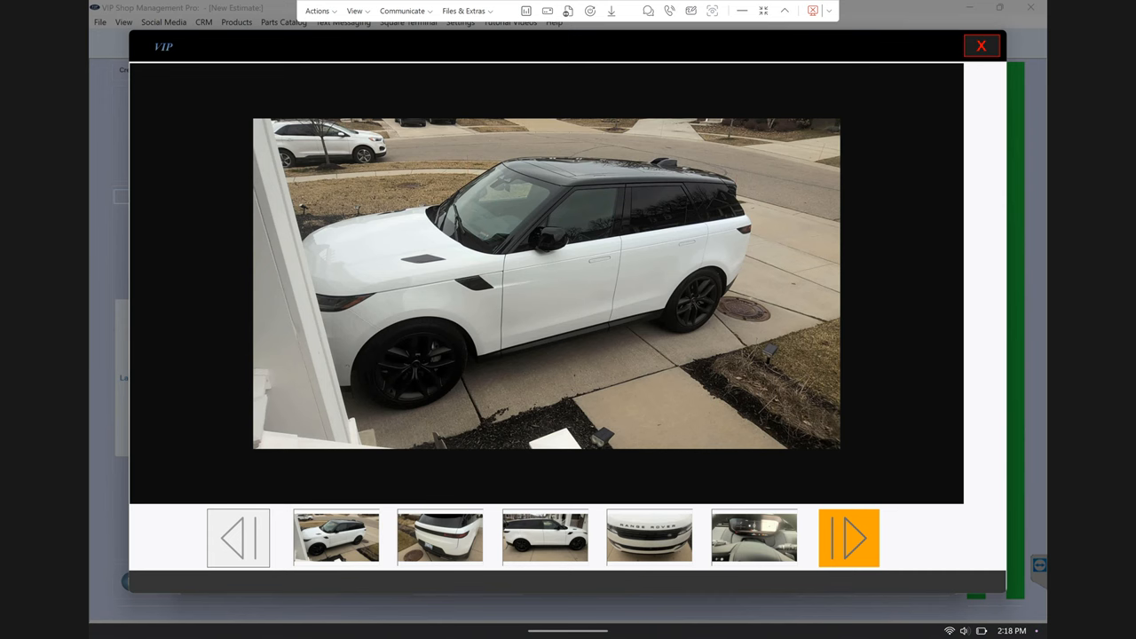
# Page through the Range Rover photos — front grille, dashboard — ending on the rear view.
pyautogui.click(440, 536)
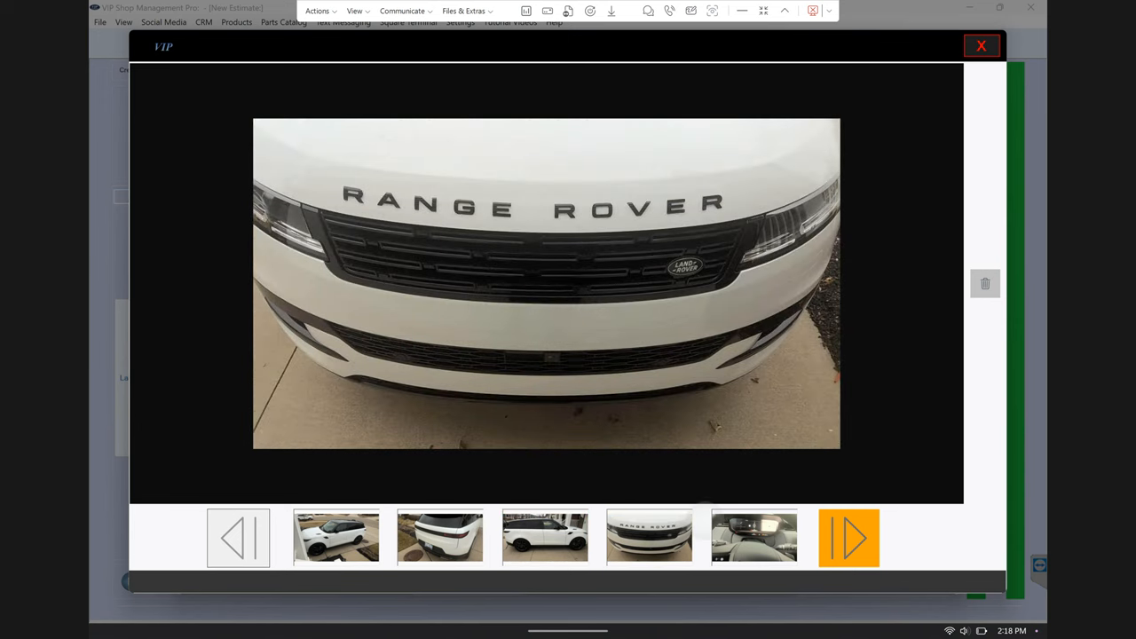
pyautogui.click(752, 536)
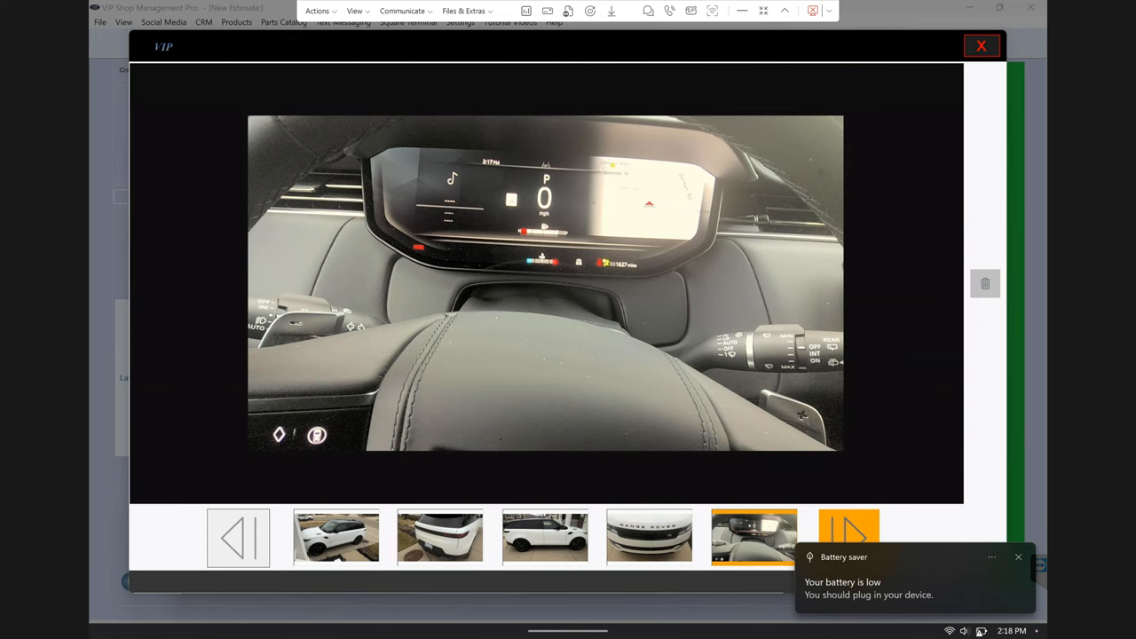
pyautogui.click(441, 538)
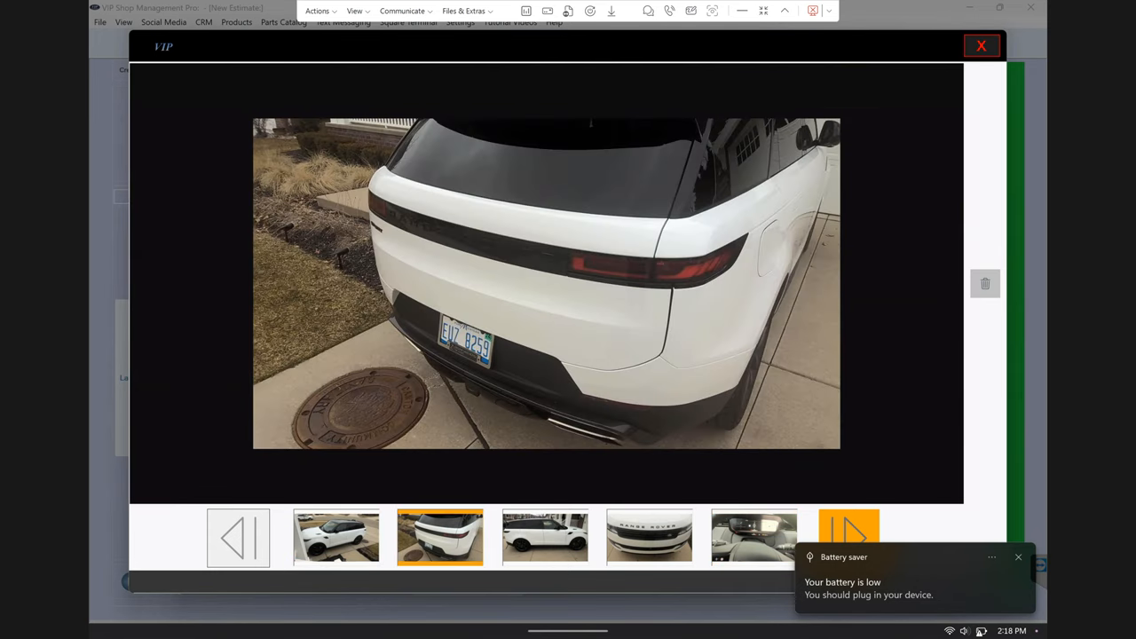
# Close the photo viewer and reopen Vehicle Information showing the white SUV profile picture.
pyautogui.click(981, 46)
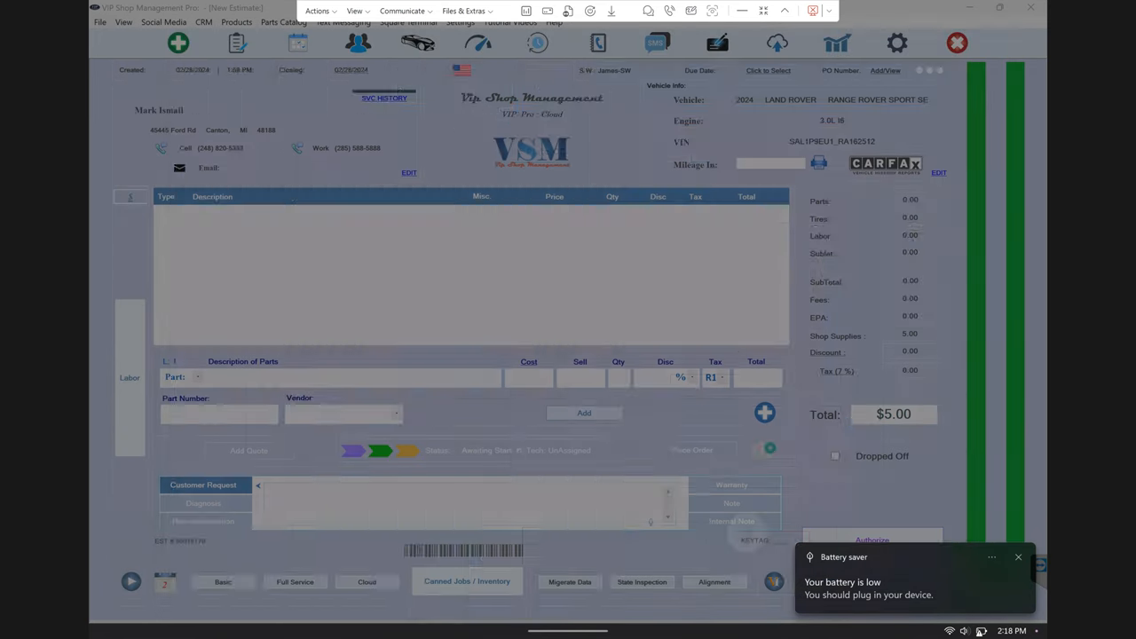
pyautogui.click(938, 172)
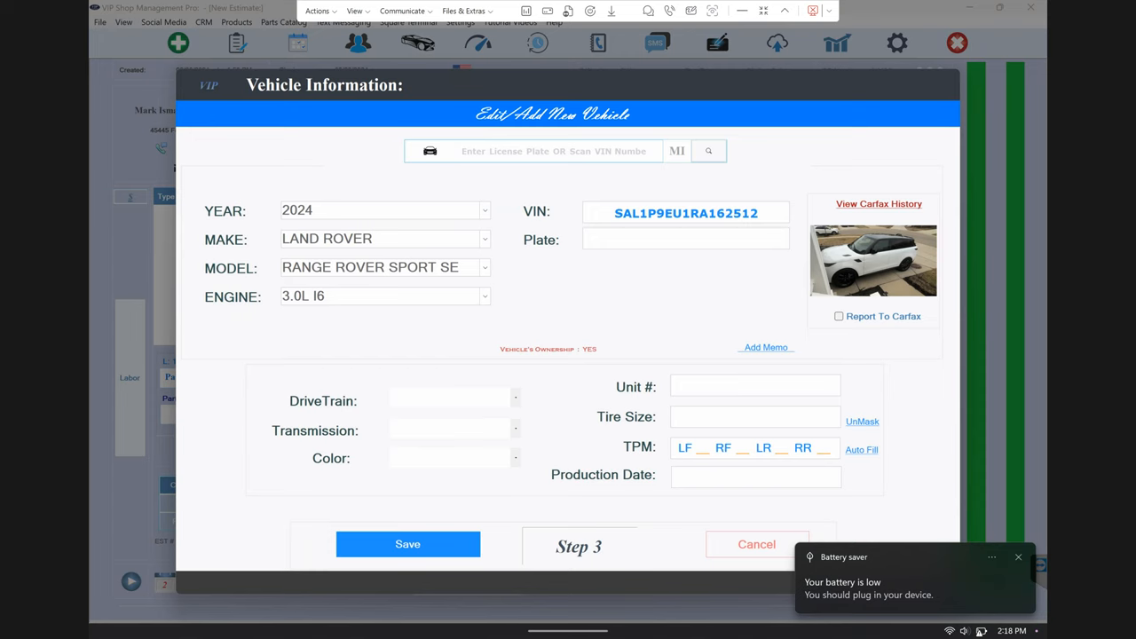
# Revisit the gallery, viewing the driver-side door close-up and full side view.
pyautogui.click(873, 259)
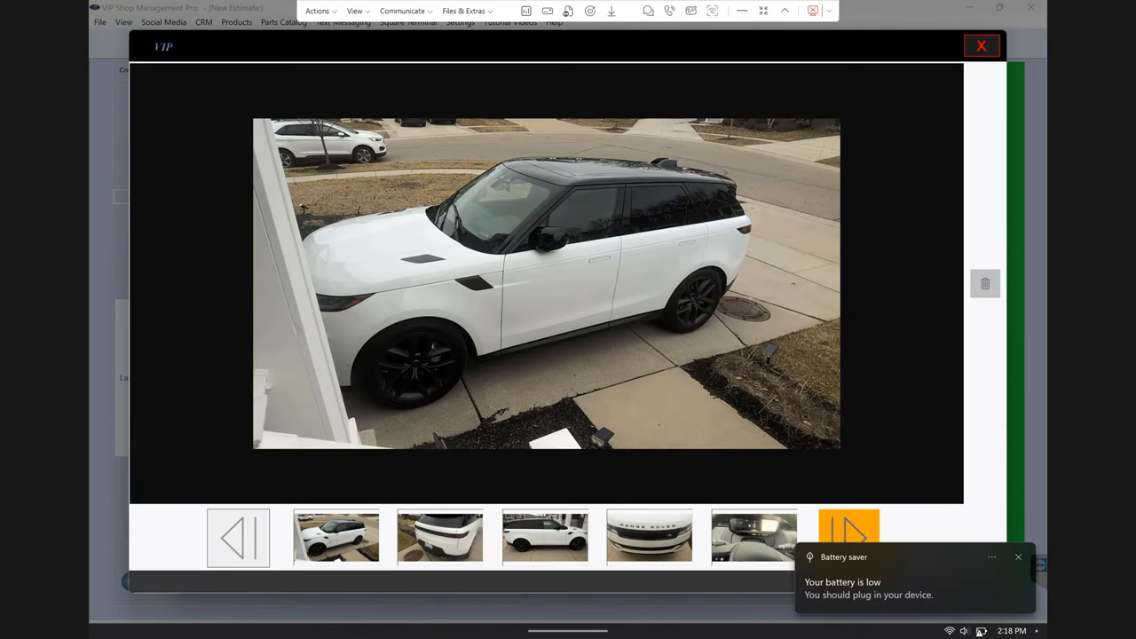
pyautogui.click(848, 533)
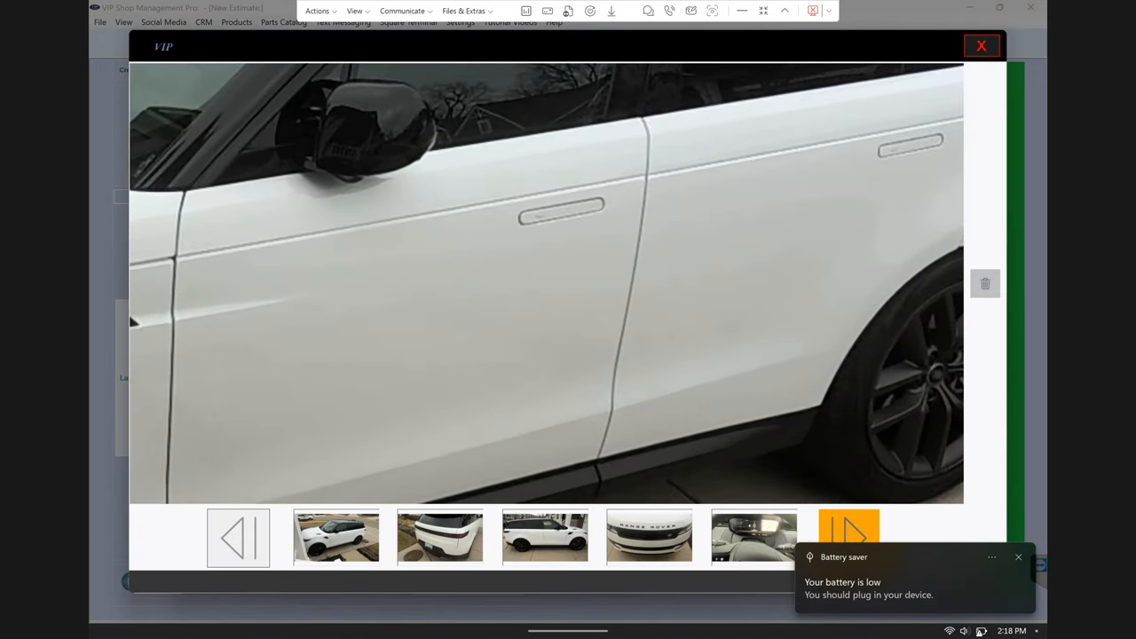
pyautogui.click(849, 536)
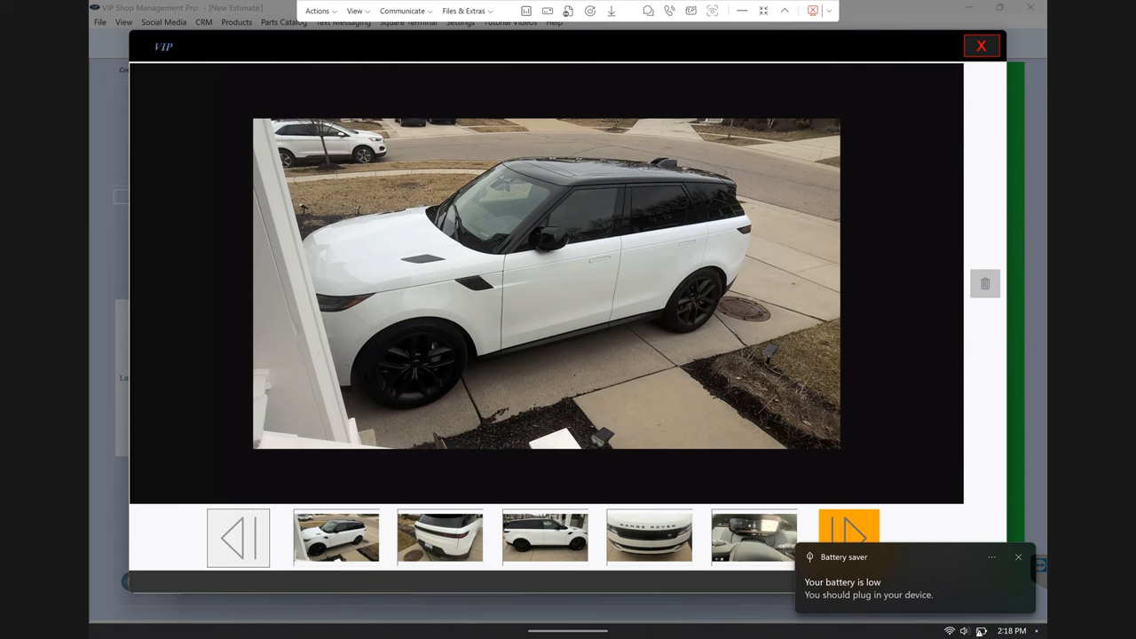
# Close the photos and vehicle details back to the new 2024 Land Rover estimate.
pyautogui.click(982, 46)
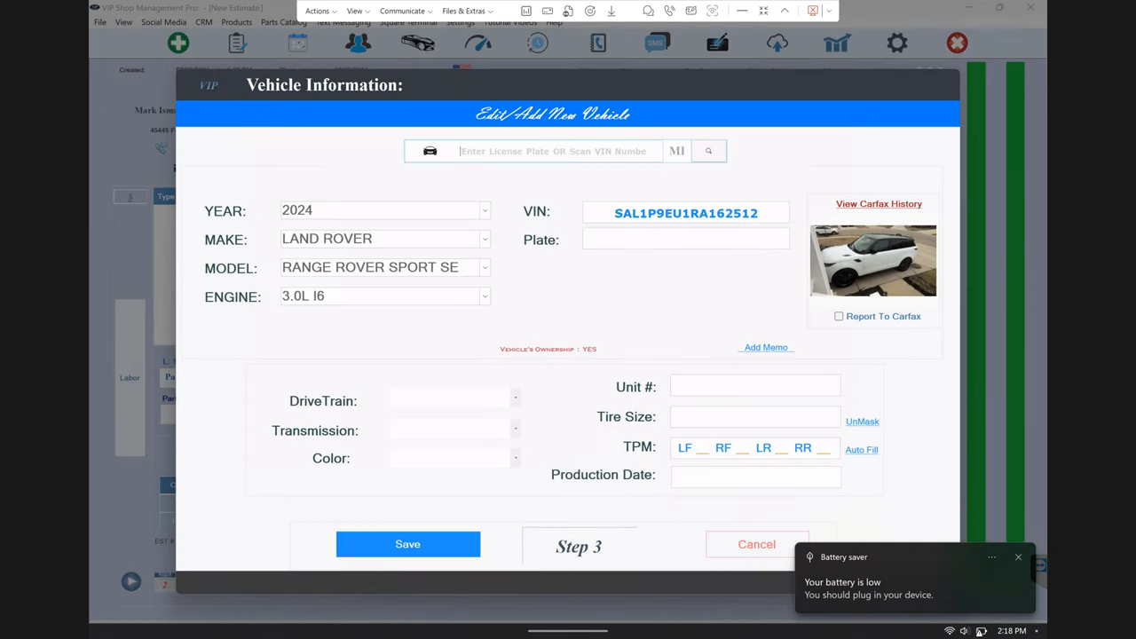
pyautogui.click(408, 543)
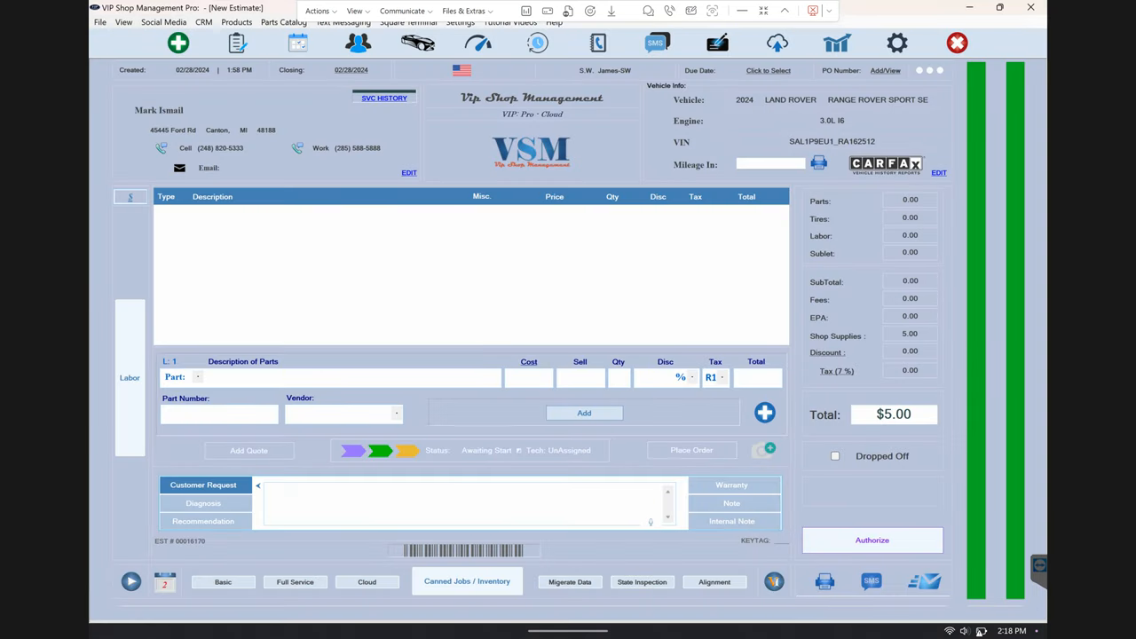